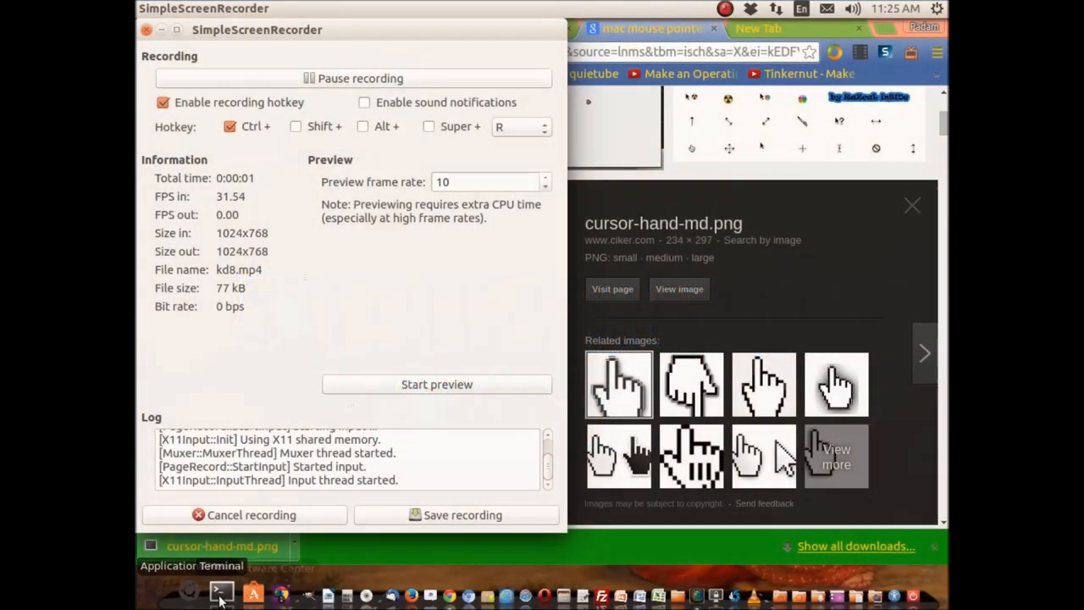
- Open a terminal window from the dock while the recording continues
{"action": "left_click", "coordinate": [211, 590]}
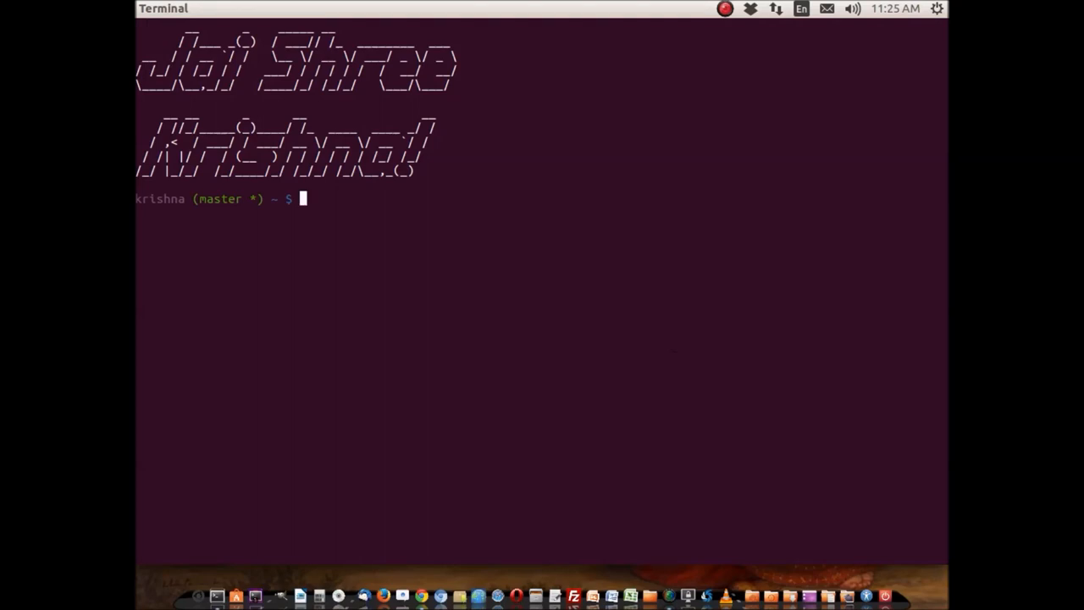
- Run ls --help and scroll down through its usage output
{"action": "type", "text": "ls --help"}
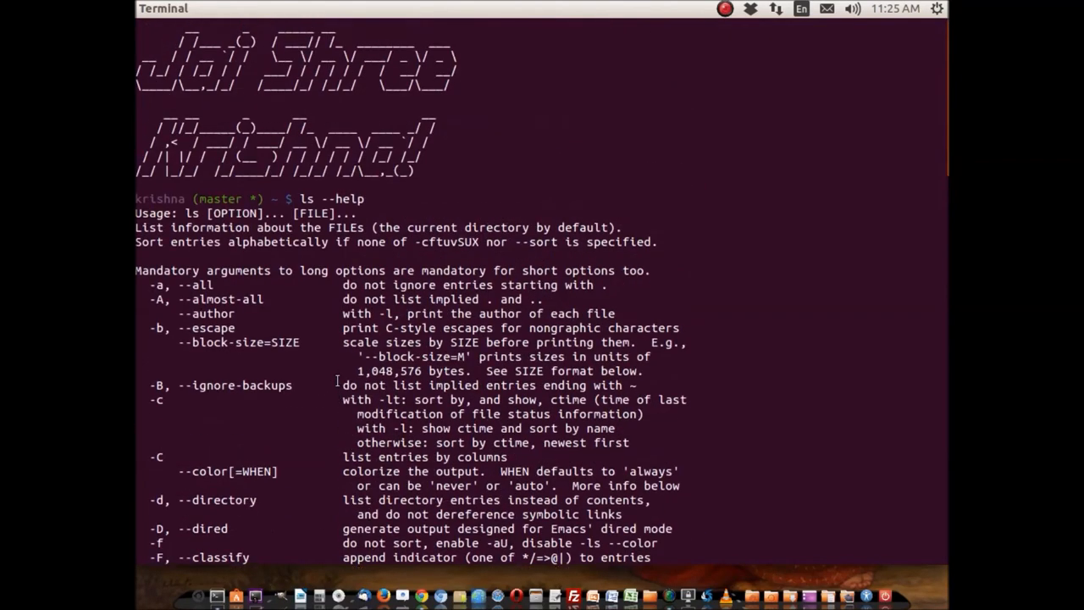
{"action": "scroll", "scroll_direction": "down", "scroll_amount": 3}
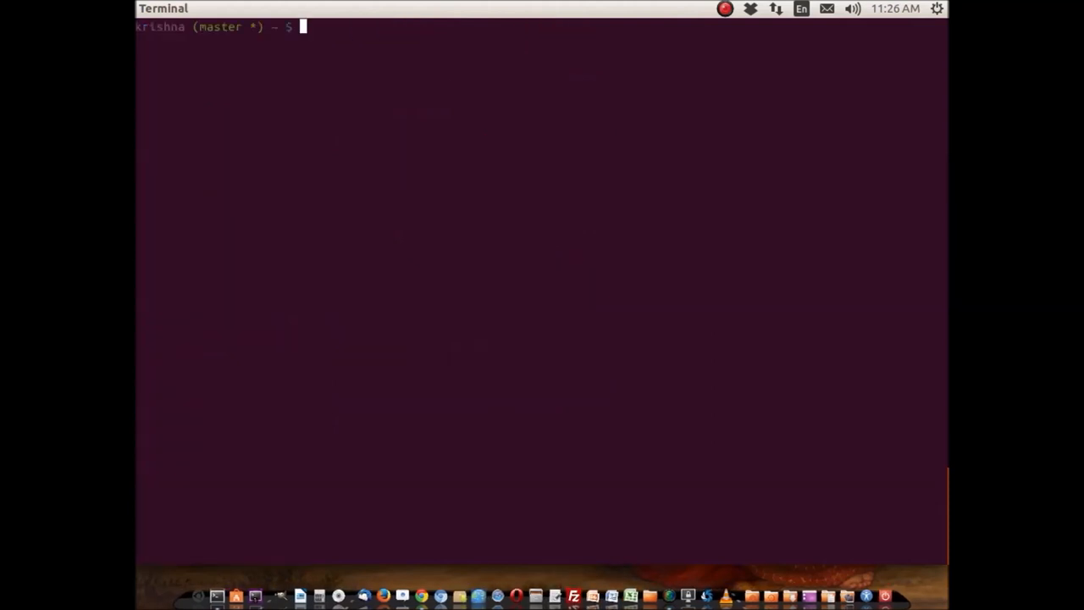
- Open man ls, scroll the page, view the less help summary, then quit to the prompt
{"action": "type", "text": "man ls"}
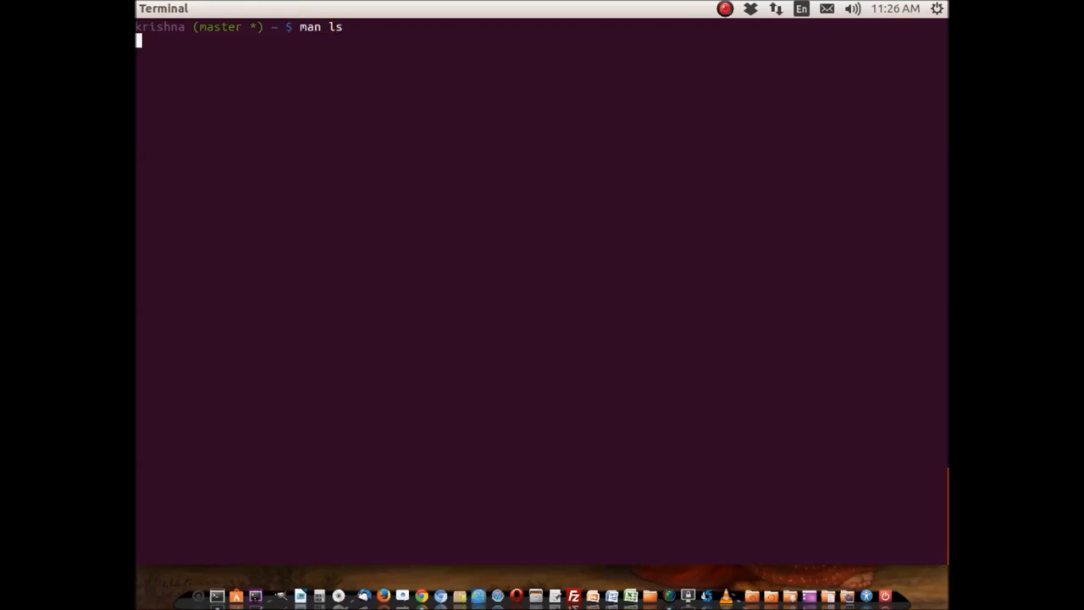
{"action": "key", "text": "Return"}
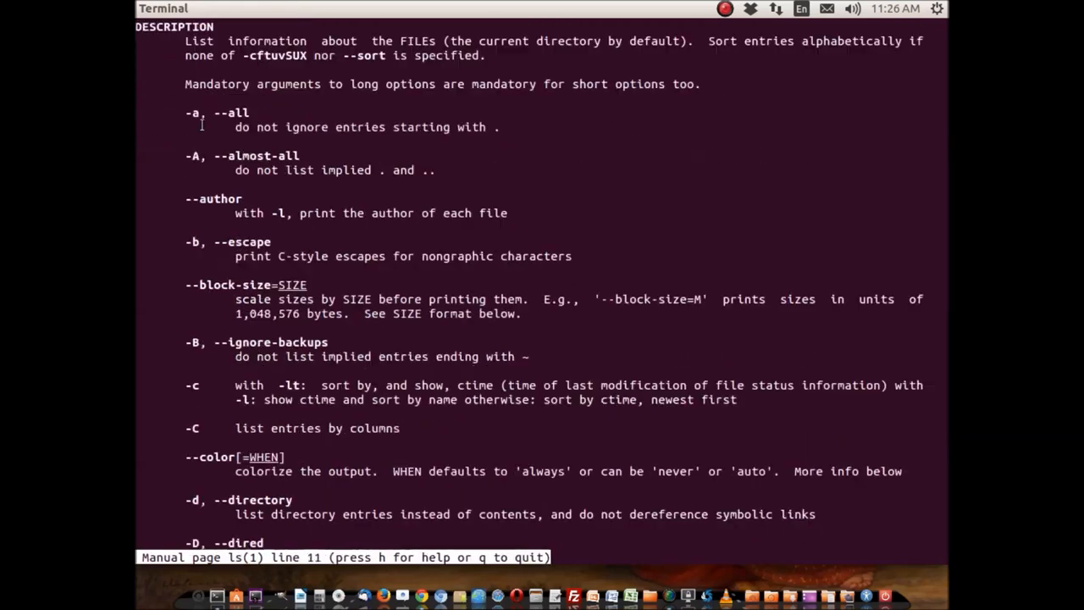
{"action": "scroll", "scroll_direction": "down", "scroll_amount": 3}
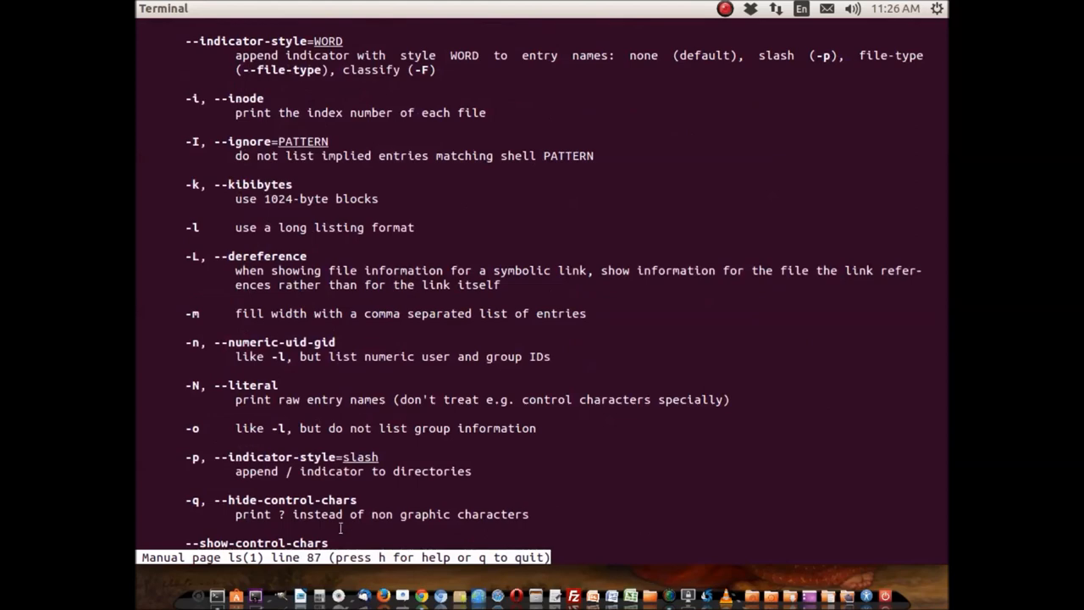
{"action": "mouse_move", "coordinate": [558, 364]}
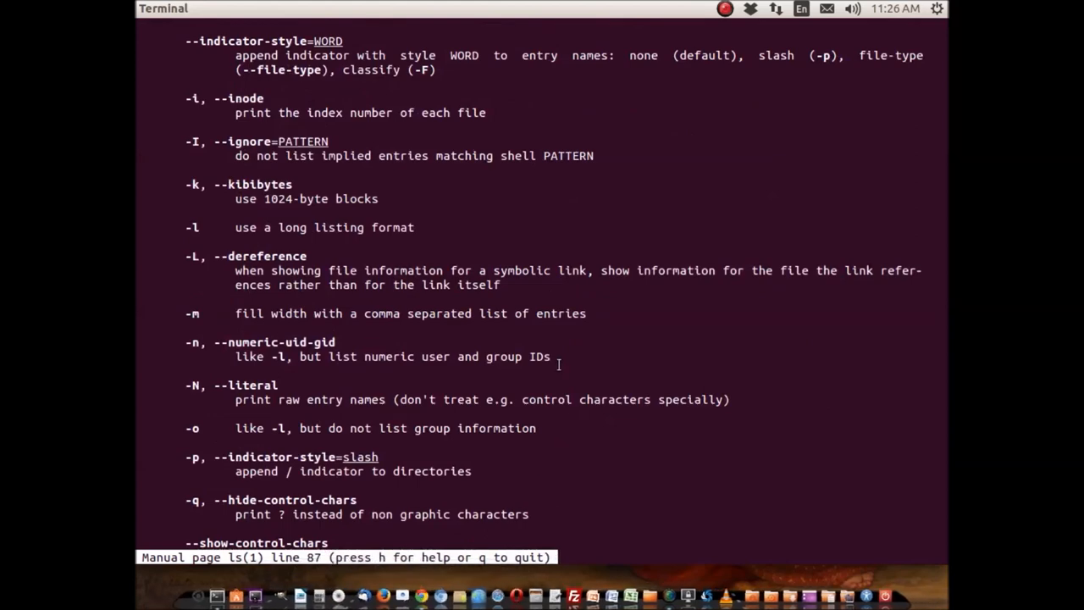
{"action": "key", "text": "h"}
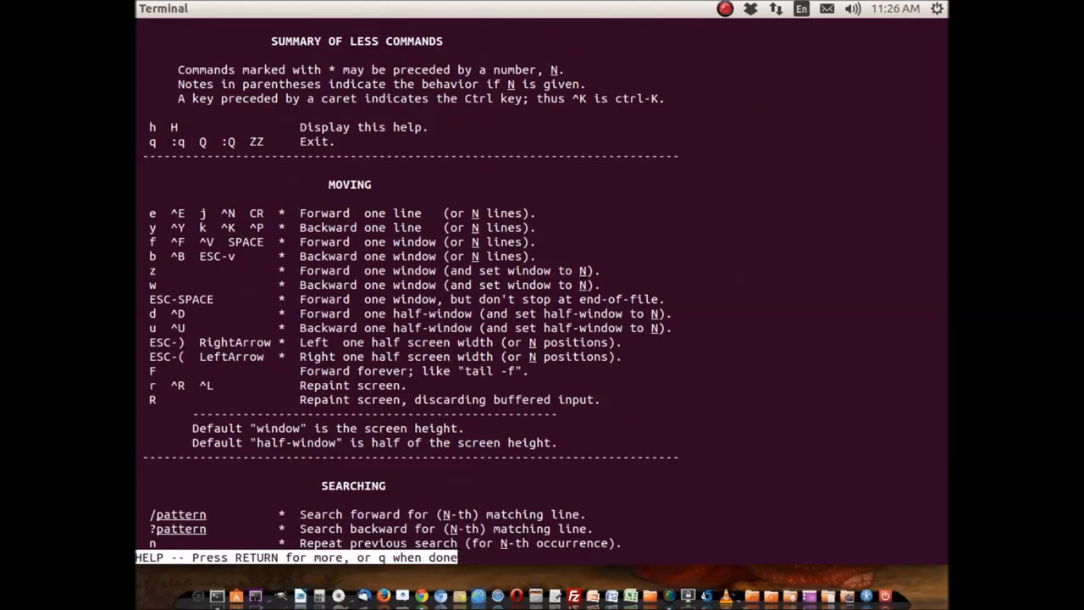
{"action": "key", "text": "q"}
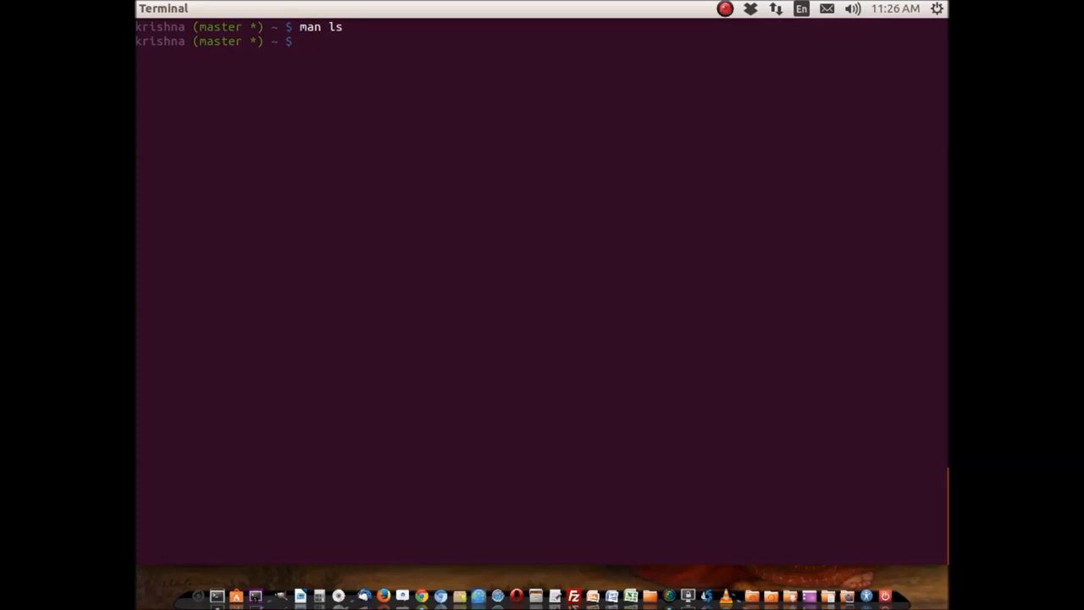